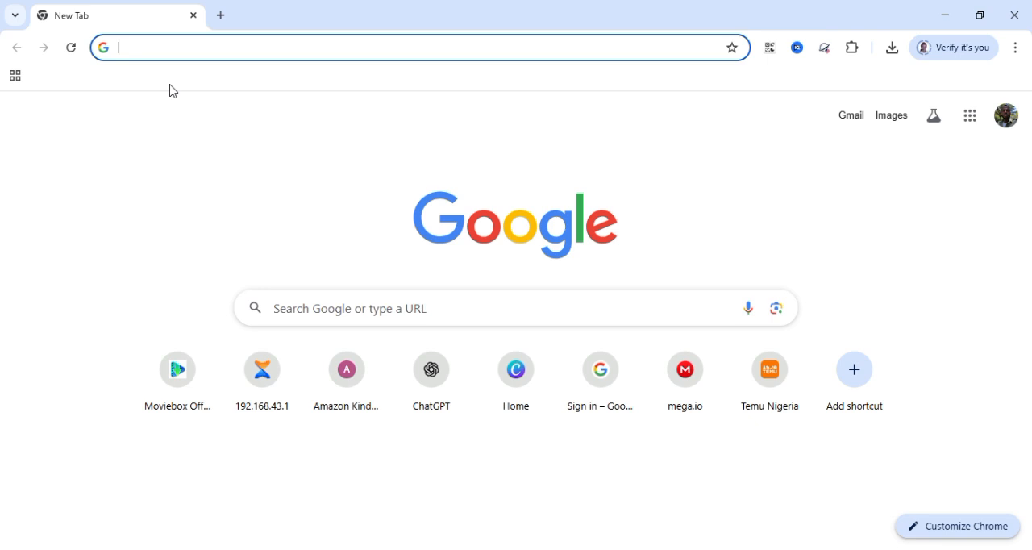
# Step: Search the web for 'google ai studio' and open the sponsored Google AI Studio result
pyautogui.write('gemini.google.com/app')
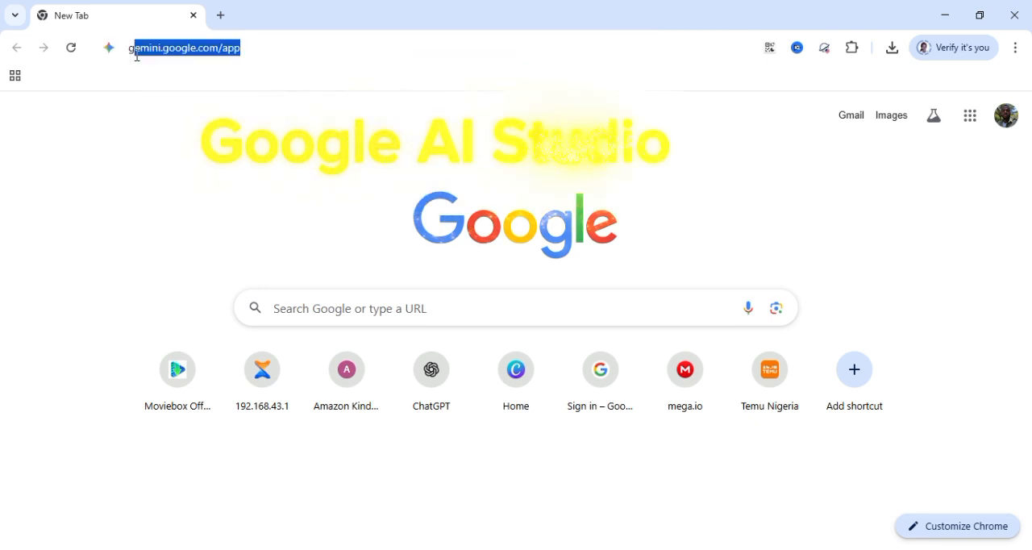
pyautogui.write('google ai studio')
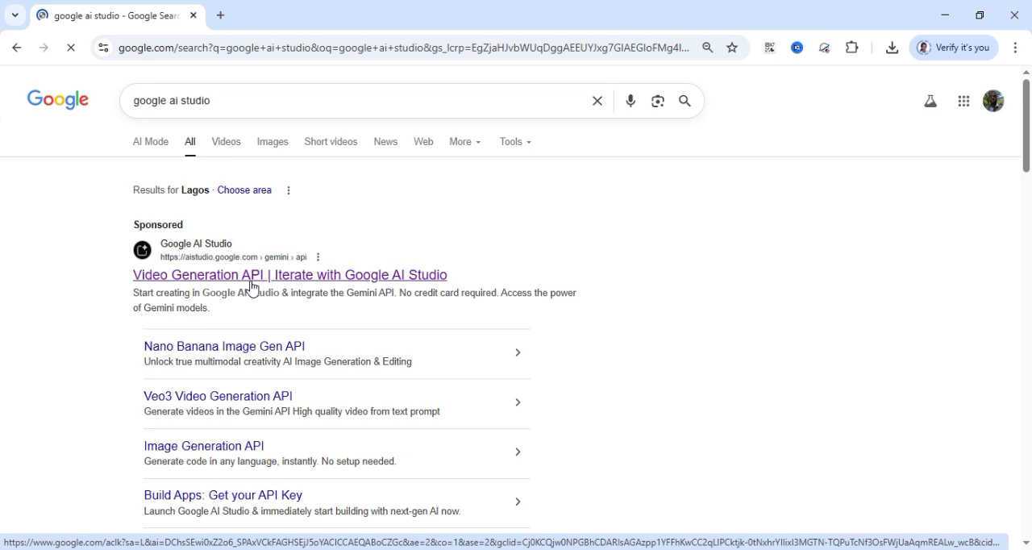
pyautogui.click(290, 274)
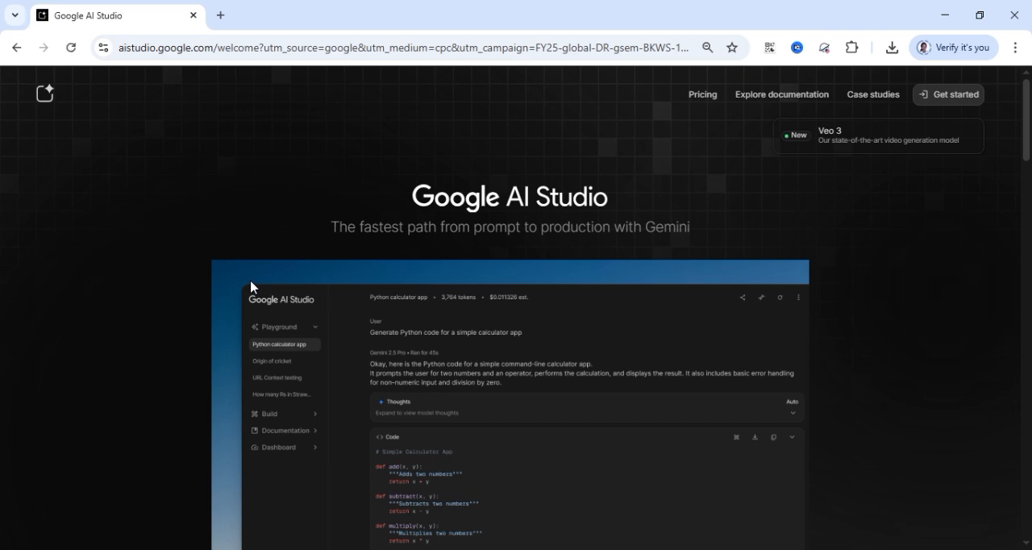
pyautogui.moveTo(911, 125)
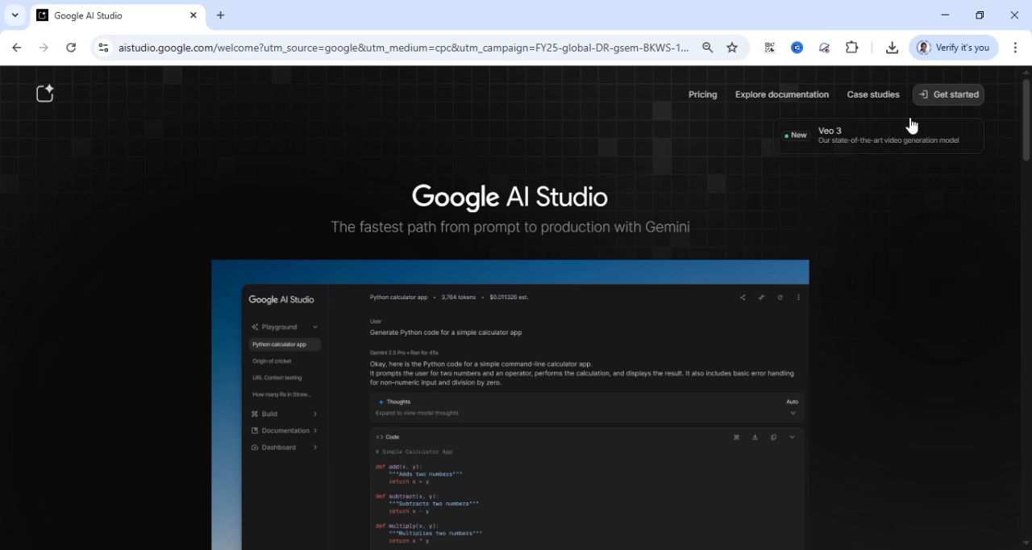
# Step: Get started in AI Studio and switch to the other Google account
pyautogui.click(955, 94)
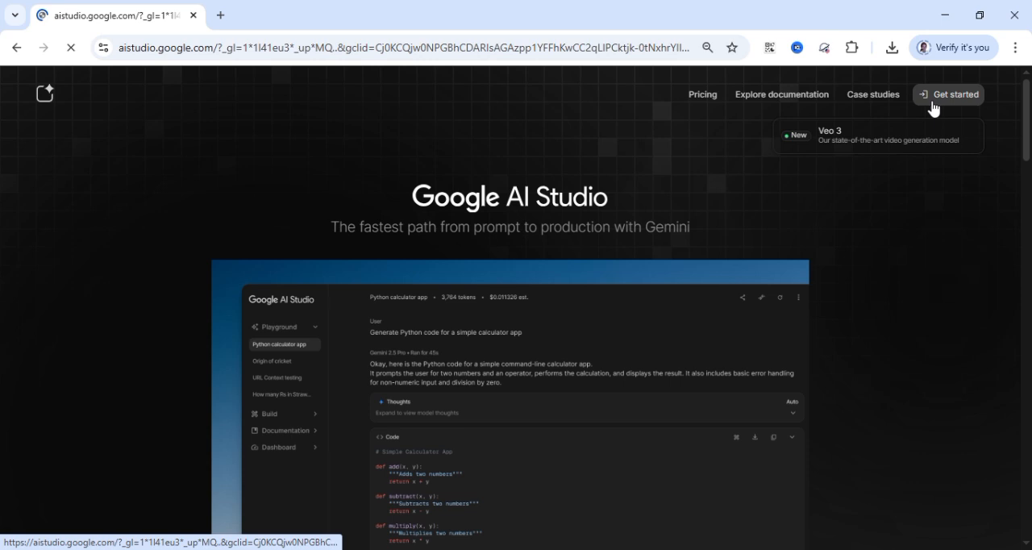
pyautogui.click(948, 93)
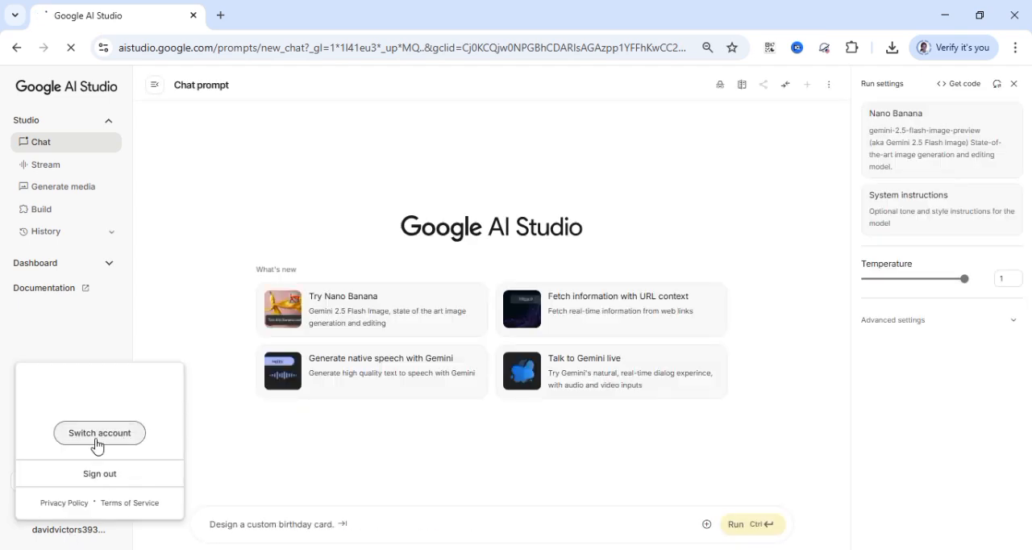
pyautogui.click(100, 433)
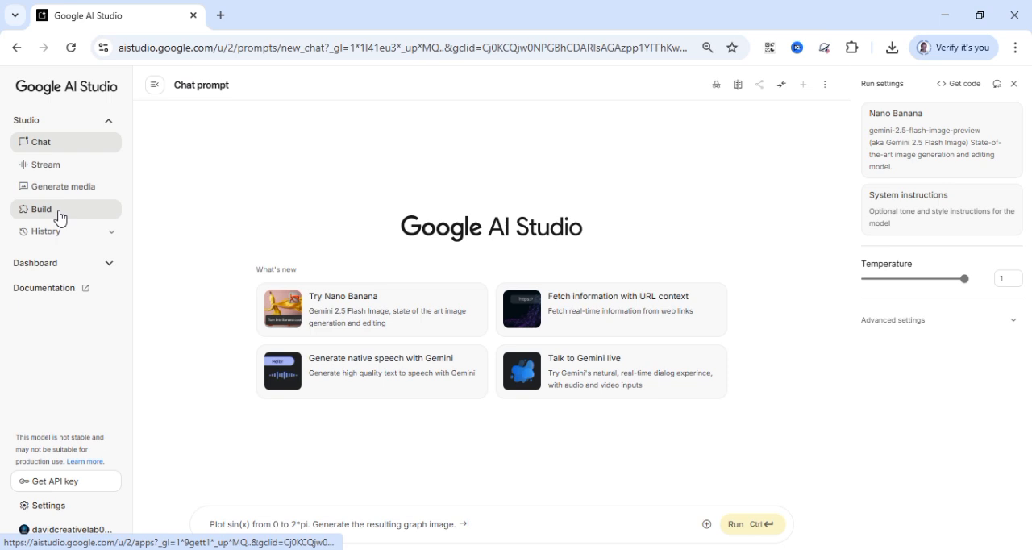
# Step: Go to Build and submit the video/image/audio app description for Gemini to build
pyautogui.click(41, 210)
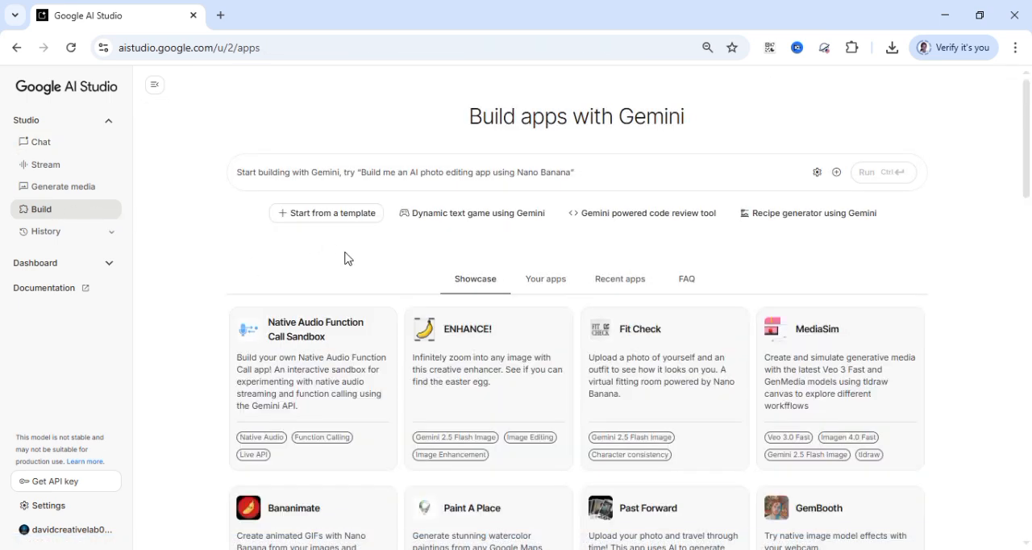
pyautogui.moveTo(87, 219)
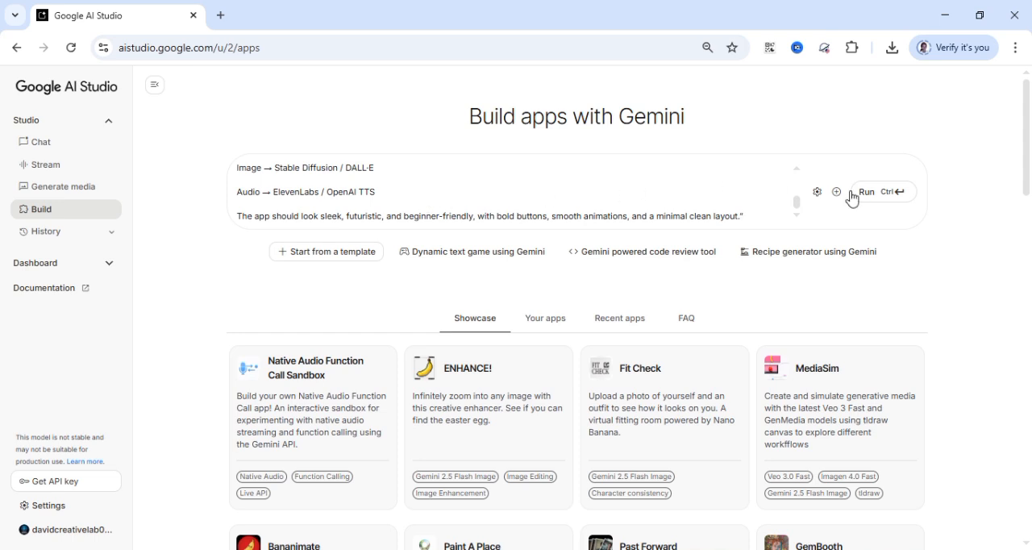
pyautogui.moveTo(867, 191)
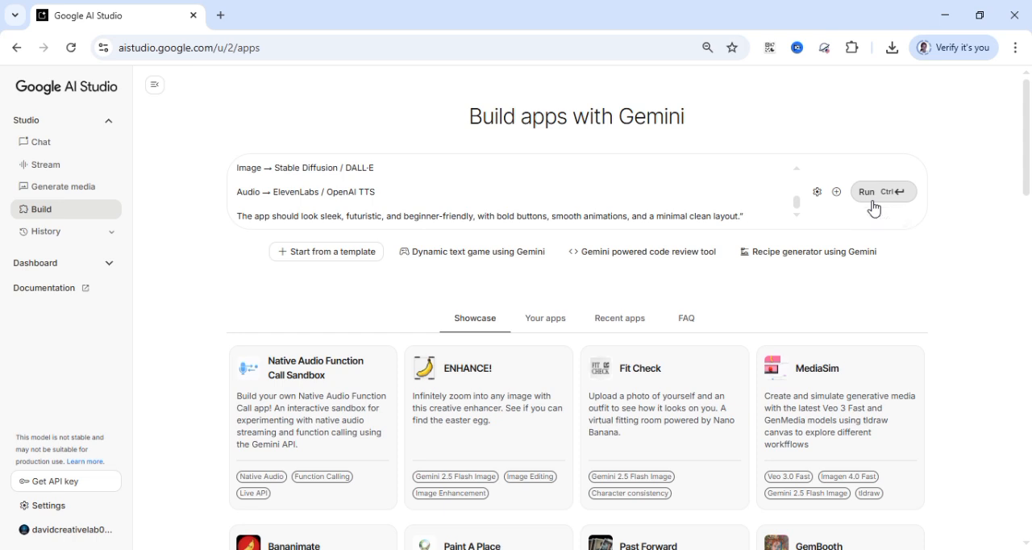
pyautogui.click(868, 192)
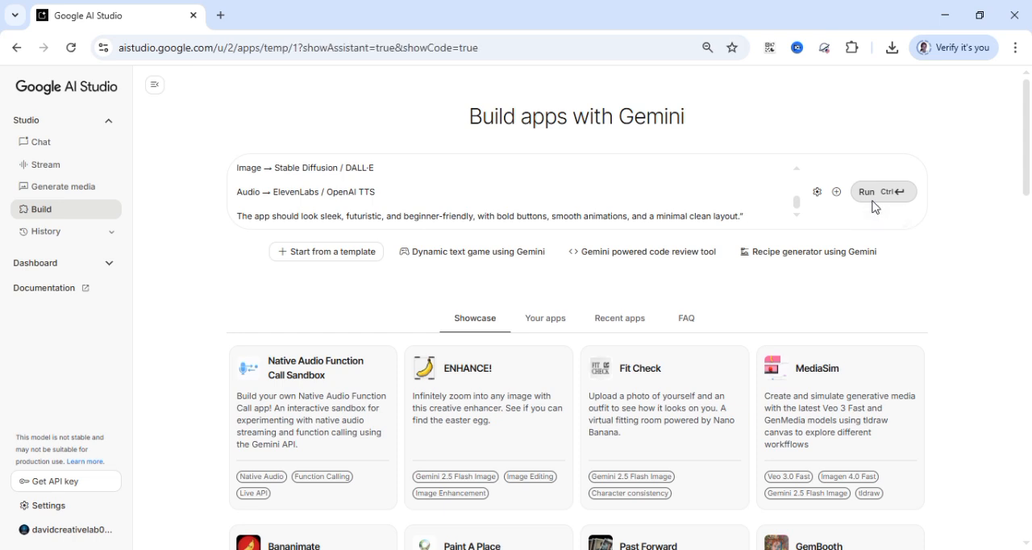
# Step: Let Gemini think through the AI Content Generation Suite build in the new app workspace
pyautogui.click(866, 192)
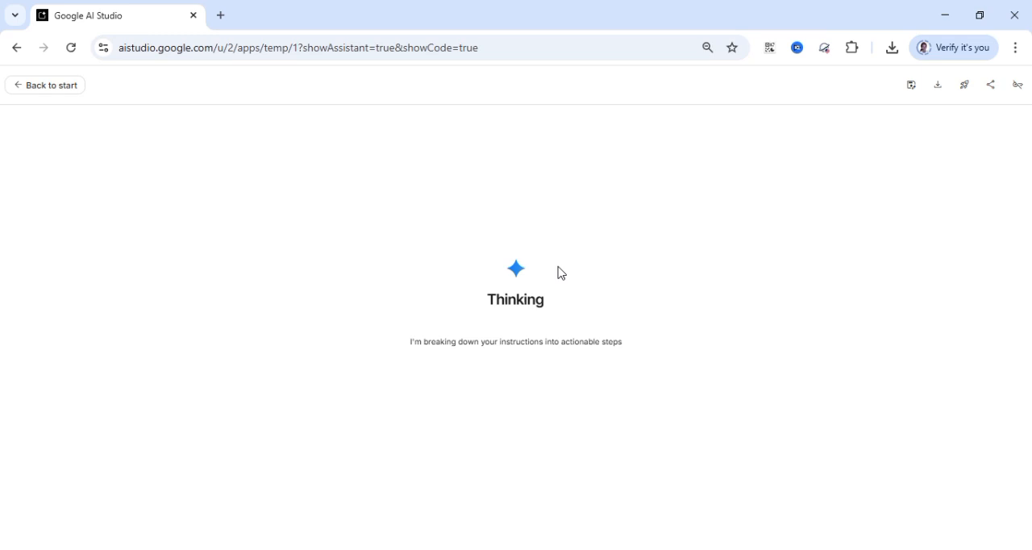
pyautogui.moveTo(452, 349)
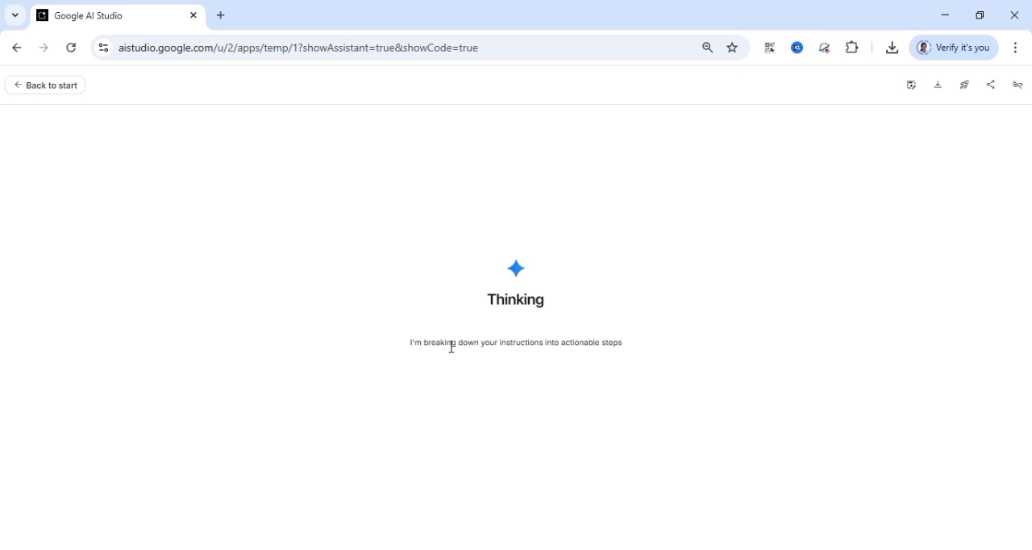
pyautogui.moveTo(641, 520)
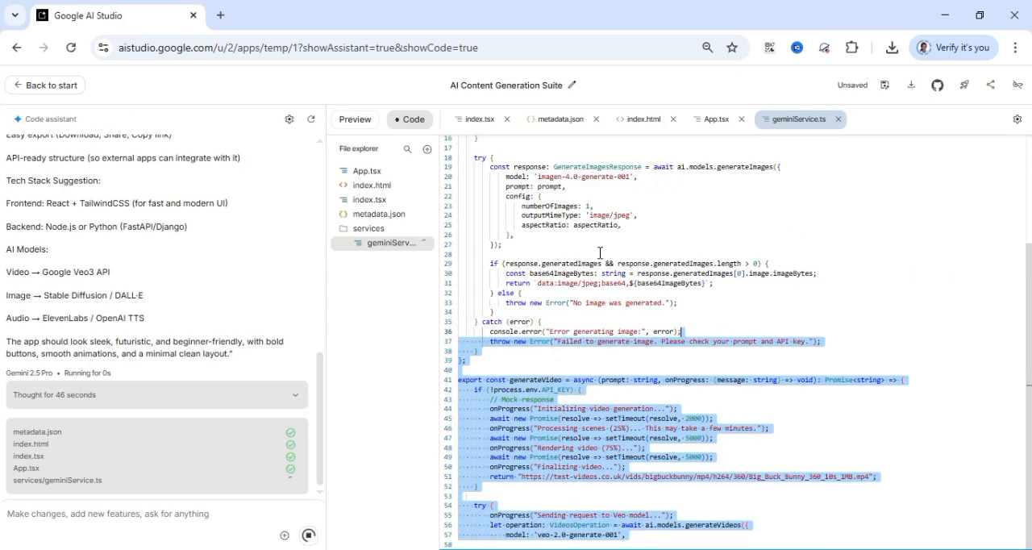
# Step: Review the generated source code and return to the GenSuite preview while the VideoGenerator.tsx fix completes
pyautogui.scroll(-3)
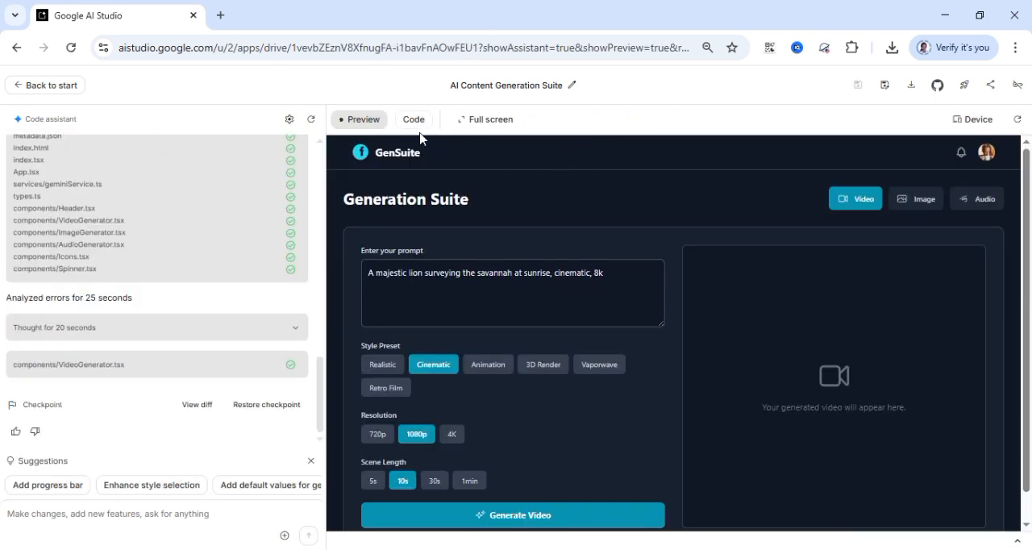
pyautogui.moveTo(413, 120)
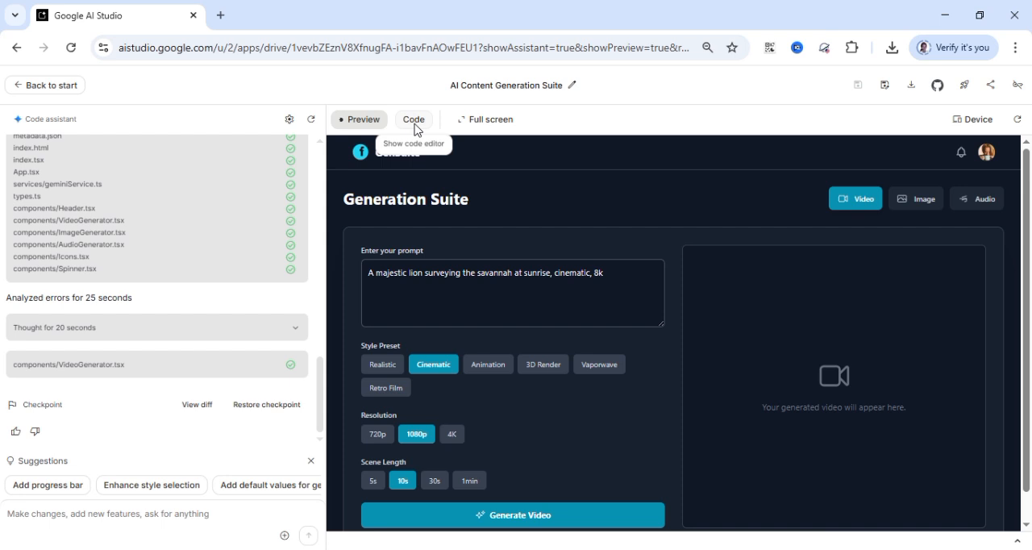
pyautogui.click(413, 120)
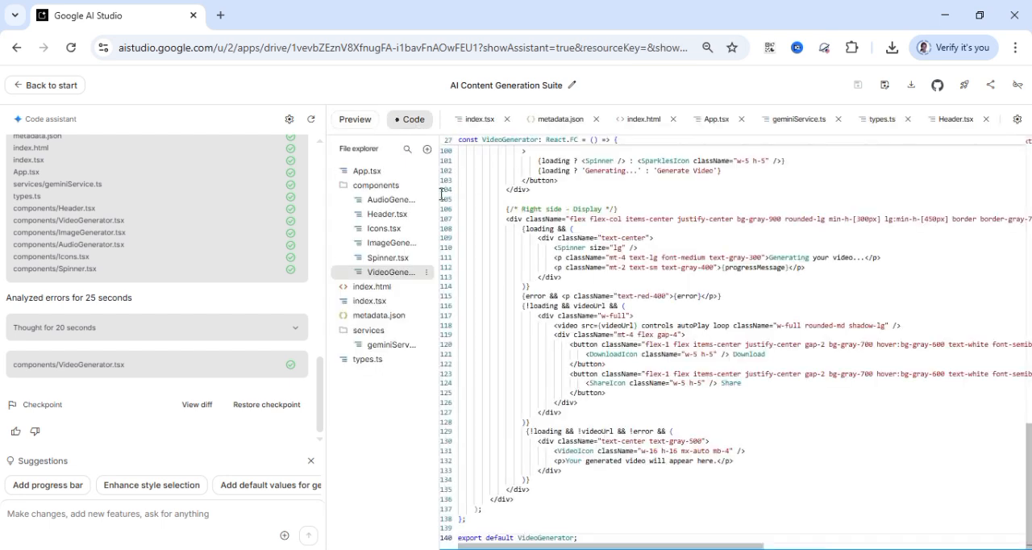
pyautogui.moveTo(355, 119)
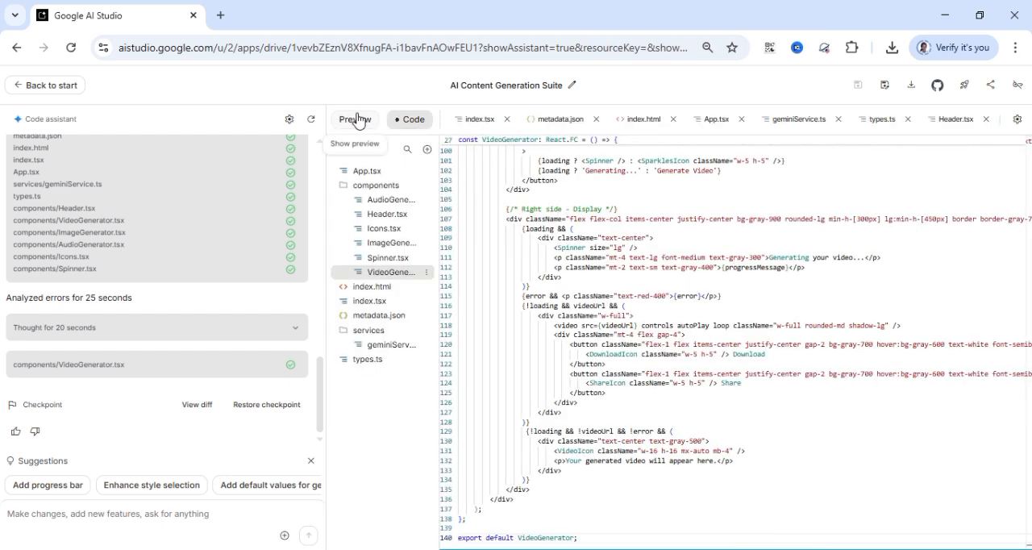
pyautogui.click(355, 120)
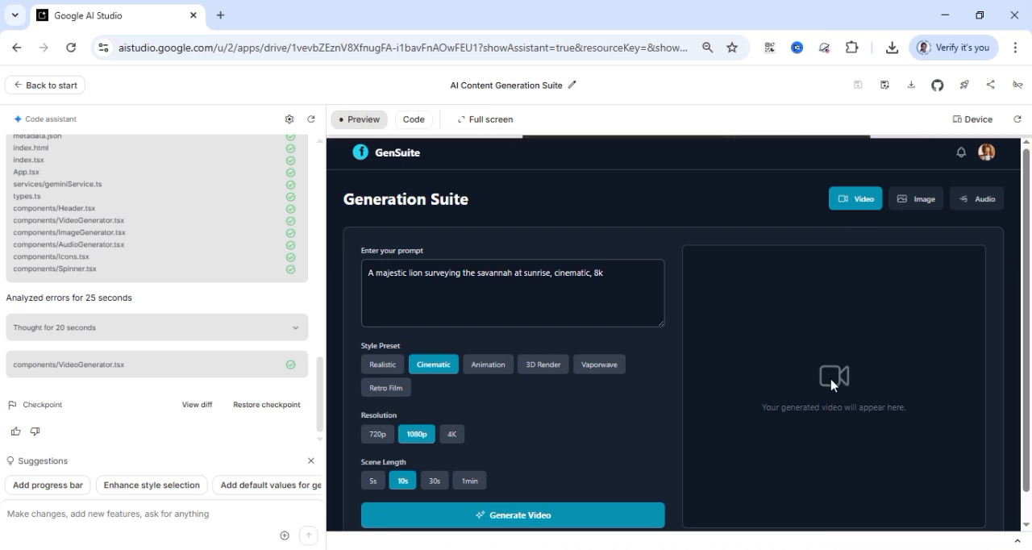
pyautogui.moveTo(878, 229)
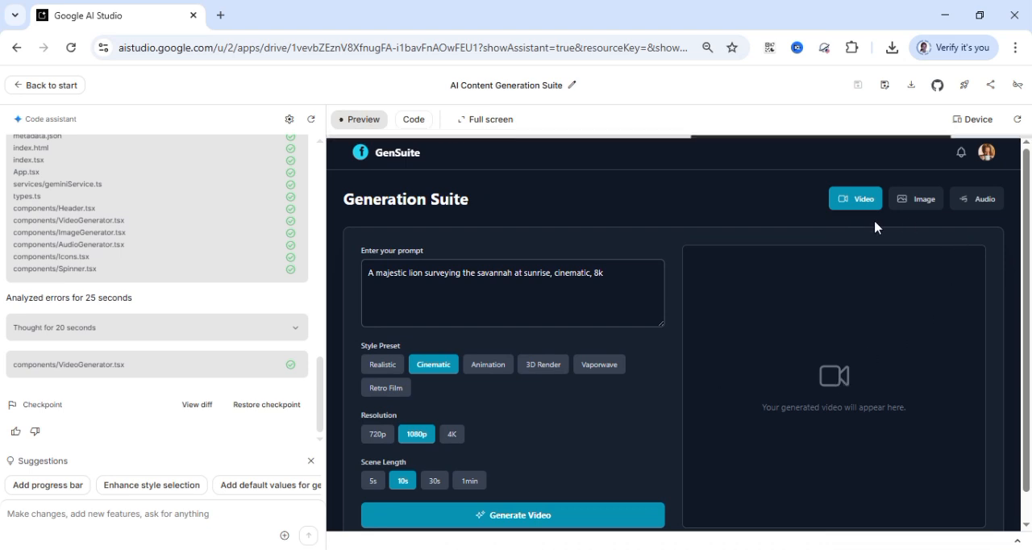
pyautogui.moveTo(872, 213)
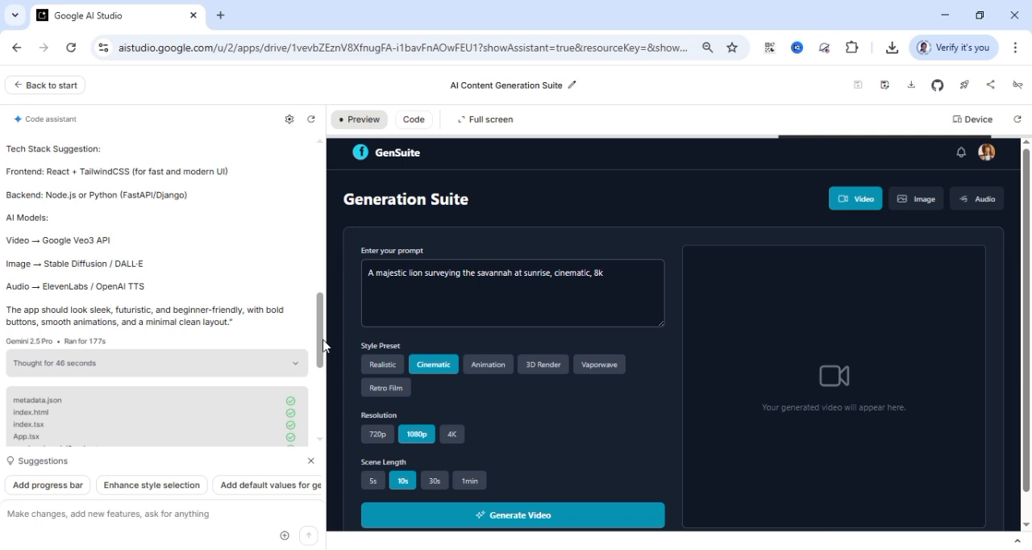
pyautogui.scroll(-3)
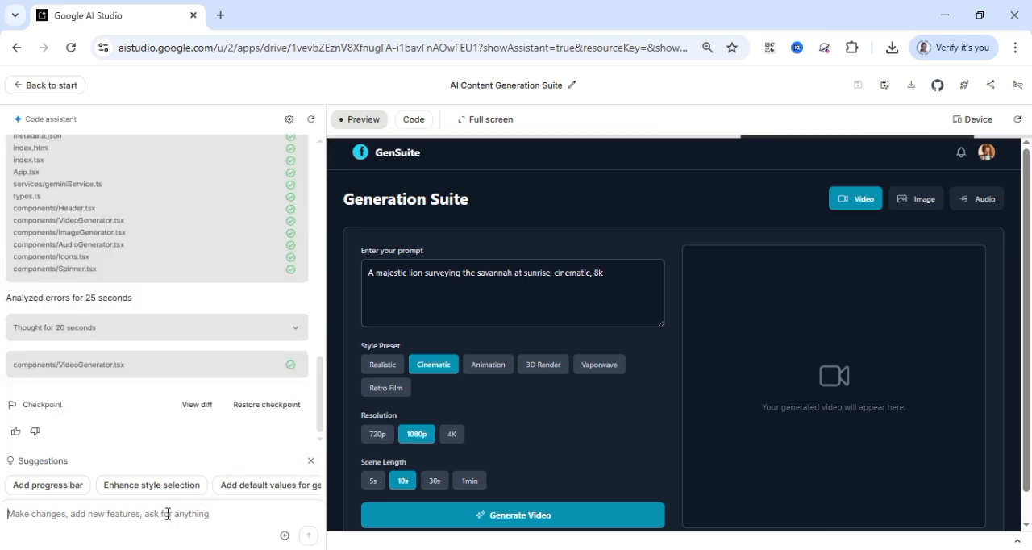
# Step: Send 'Name the app David Creative Lab and also make sure there is space for back after generation'
pyautogui.write('Name')
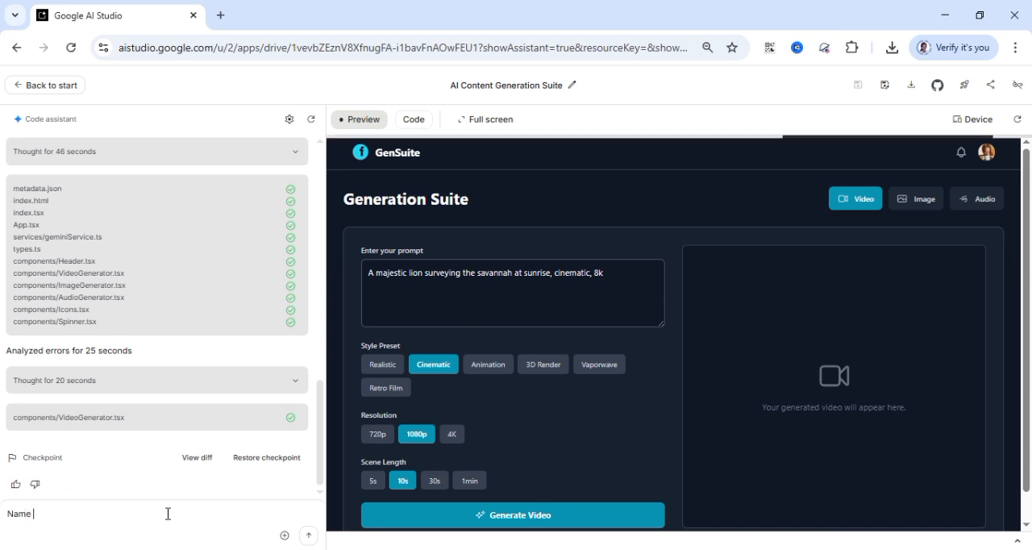
pyautogui.write('the app')
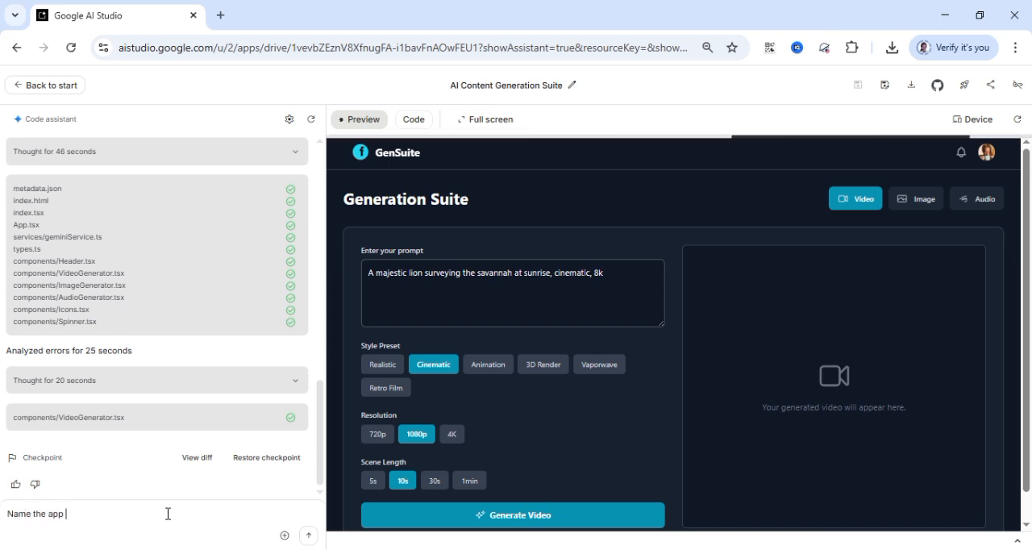
pyautogui.write('David')
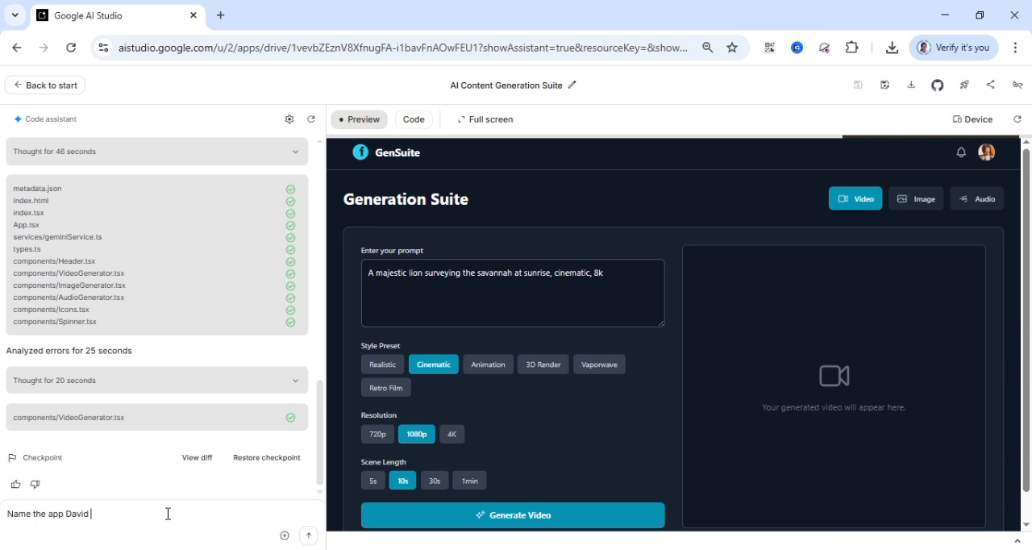
pyautogui.write('Creative La')
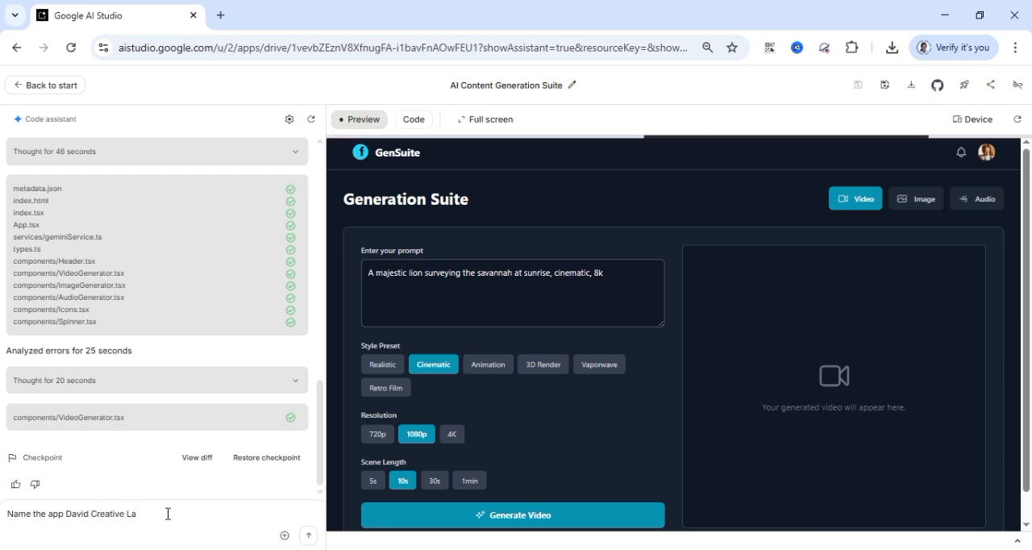
pyautogui.write('b')
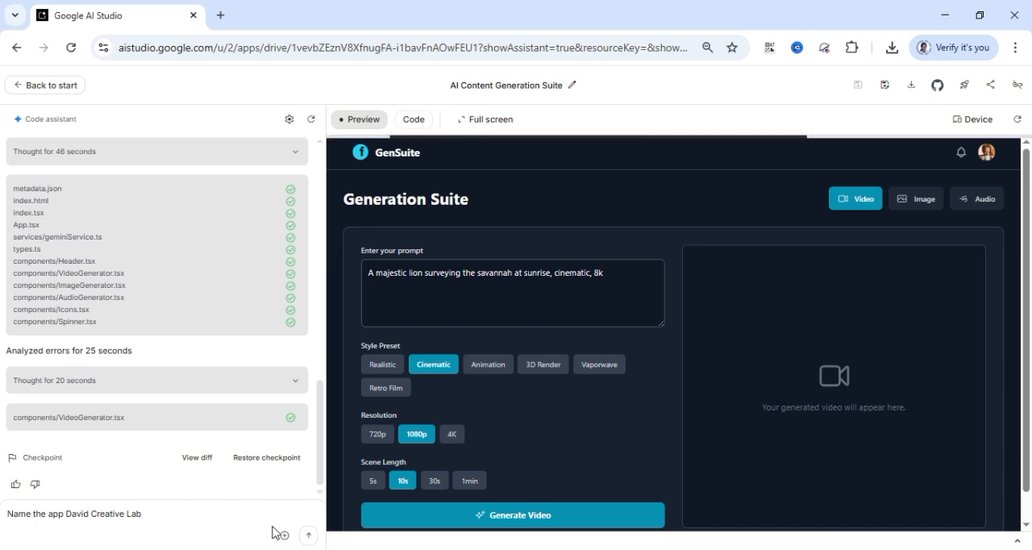
pyautogui.moveTo(310, 535)
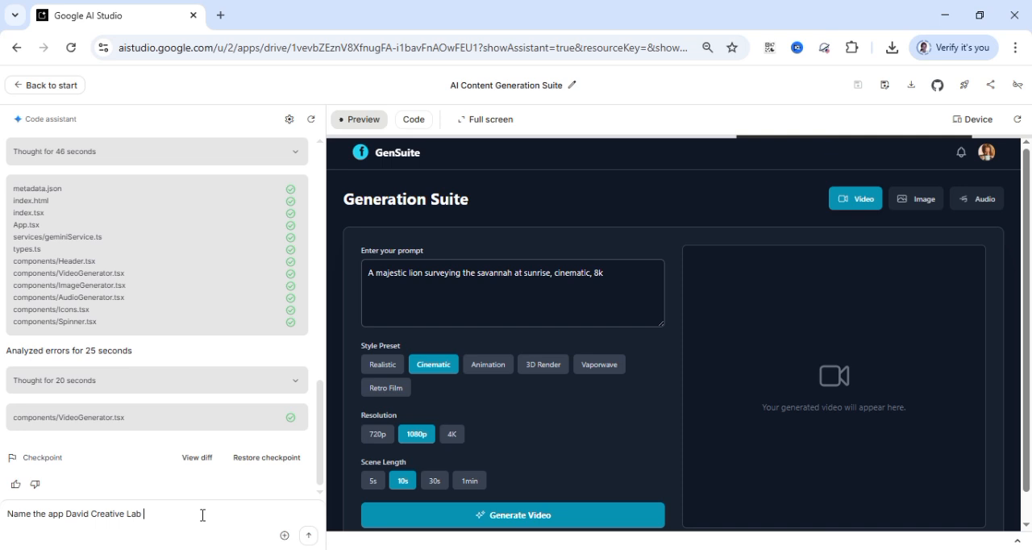
pyautogui.write('and also make')
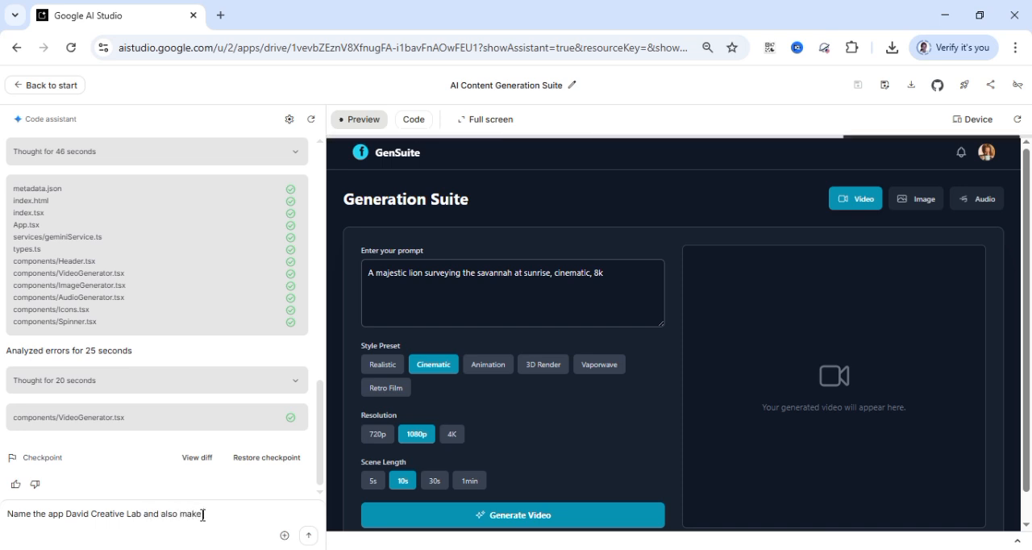
pyautogui.write('sure there is space for back after')
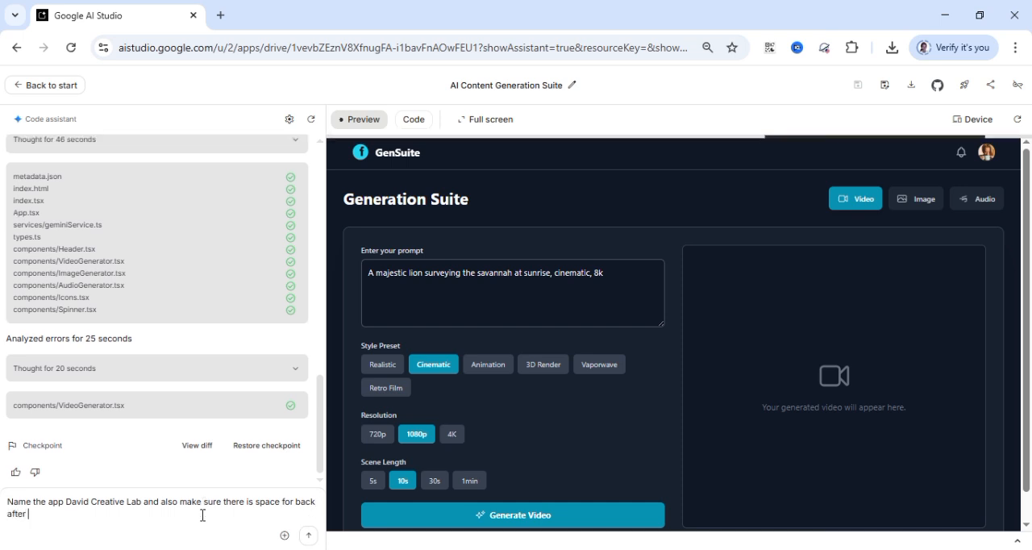
pyautogui.write('genere')
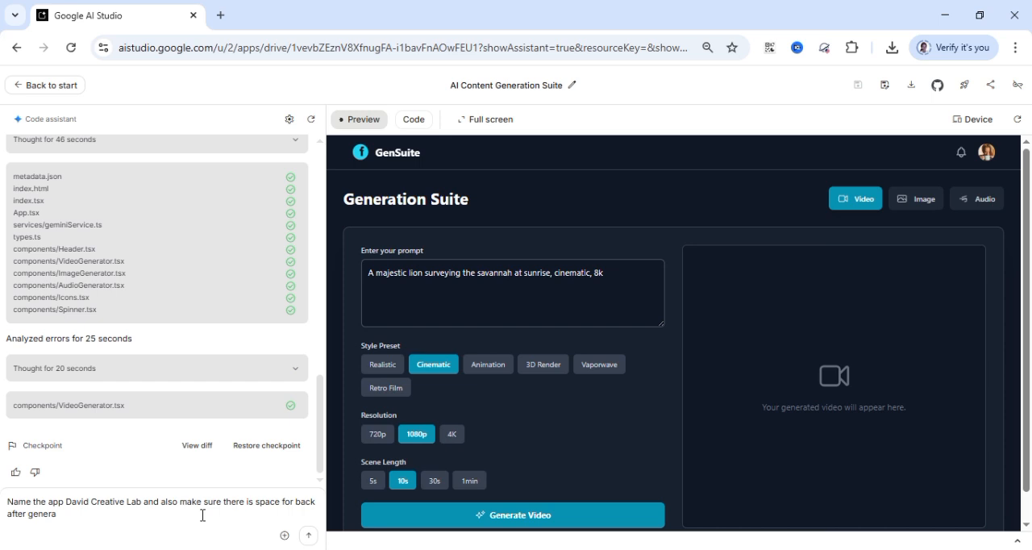
pyautogui.write('ion')
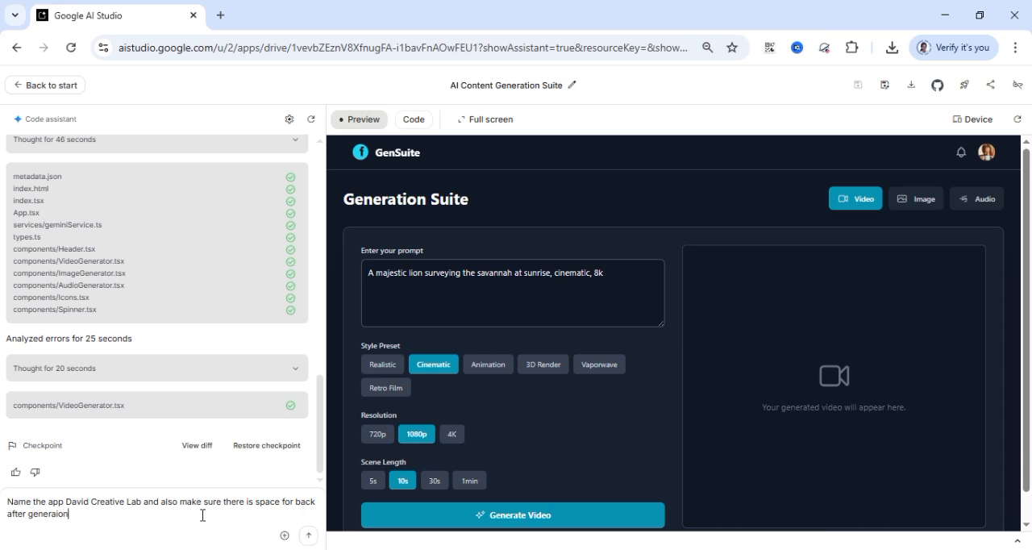
pyautogui.click(310, 535)
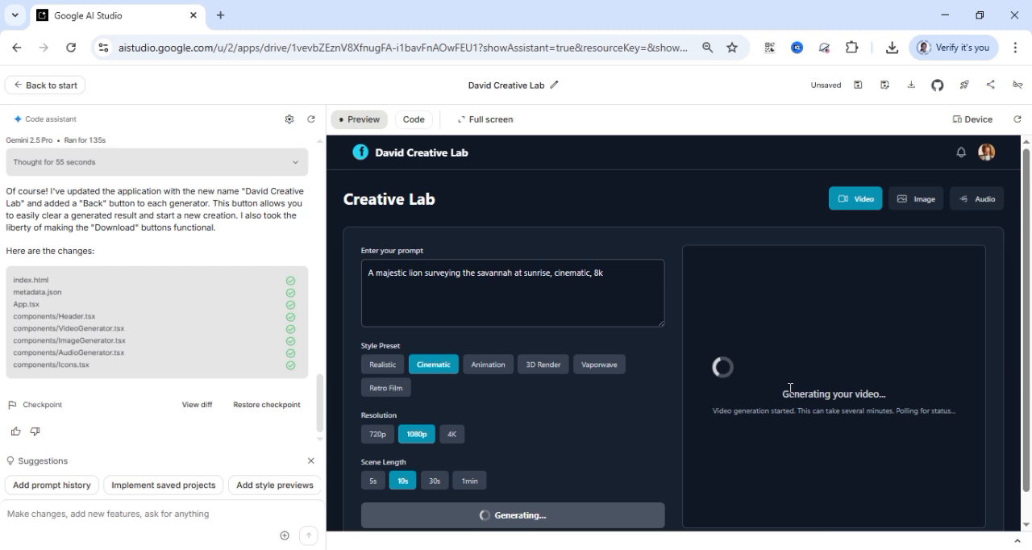
pyautogui.moveTo(829, 406)
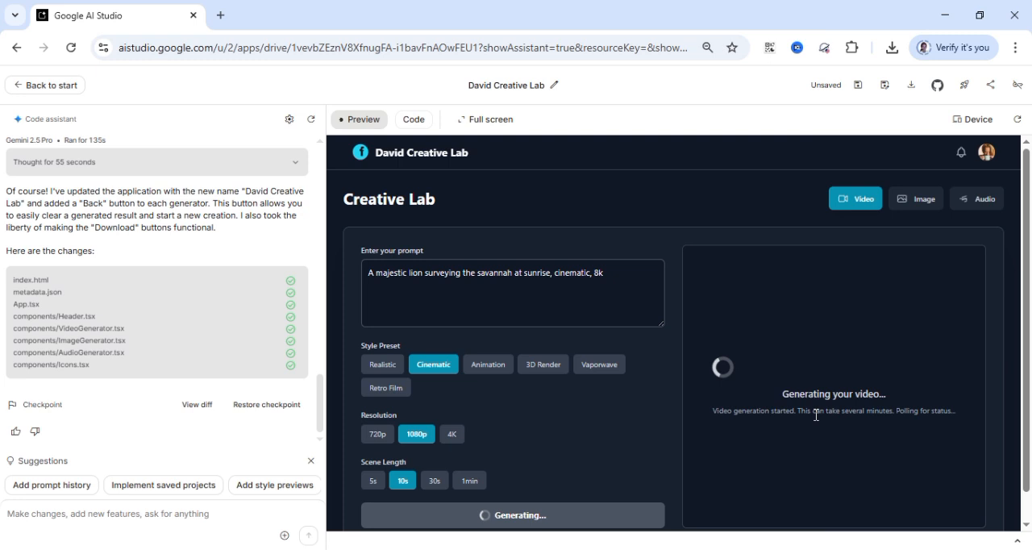
pyautogui.moveTo(690, 471)
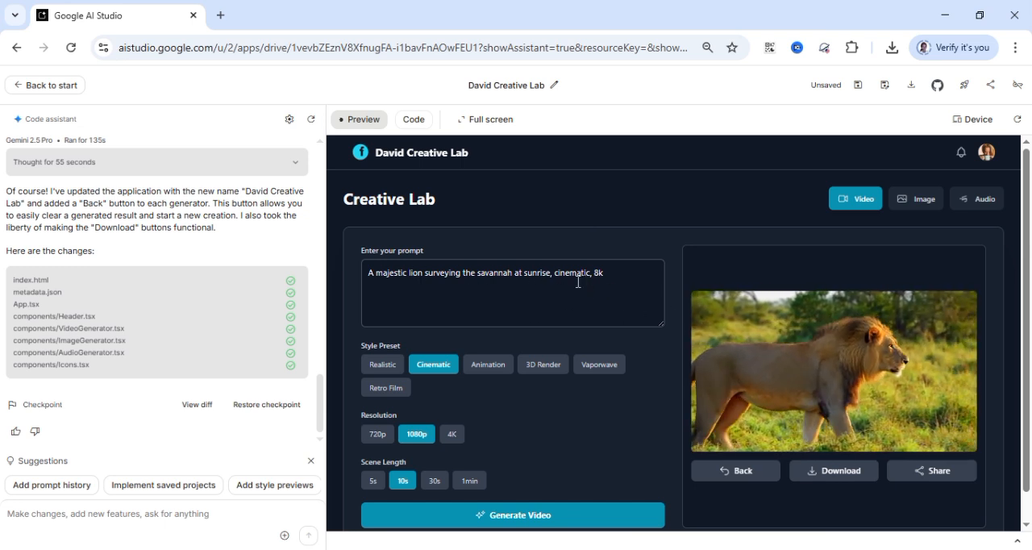
# Step: Play the generated cinematic savannah lion video in the David Creative Lab preview
pyautogui.click(834, 371)
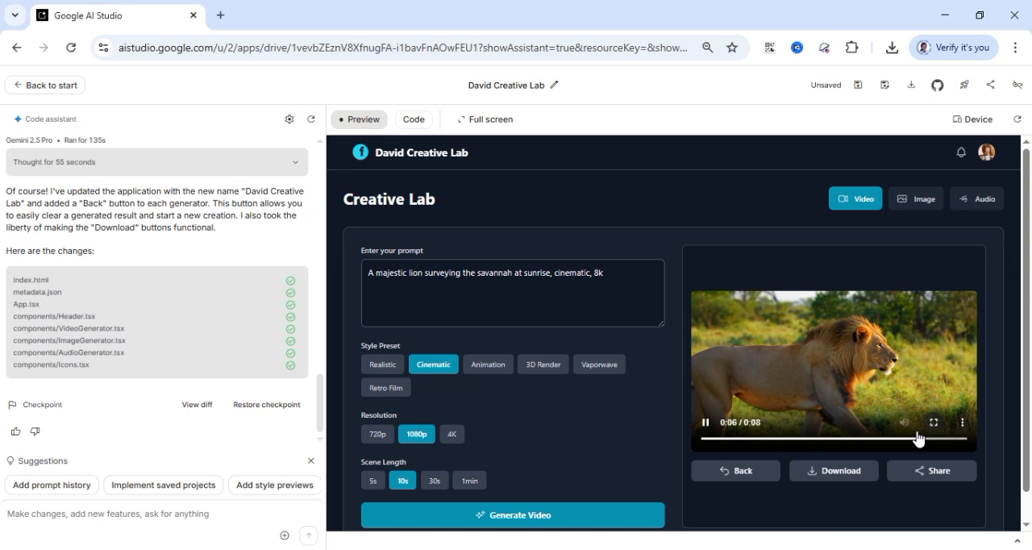
# Step: Replace the prompt with the close-up lion face description and generate the video
pyautogui.click(834, 471)
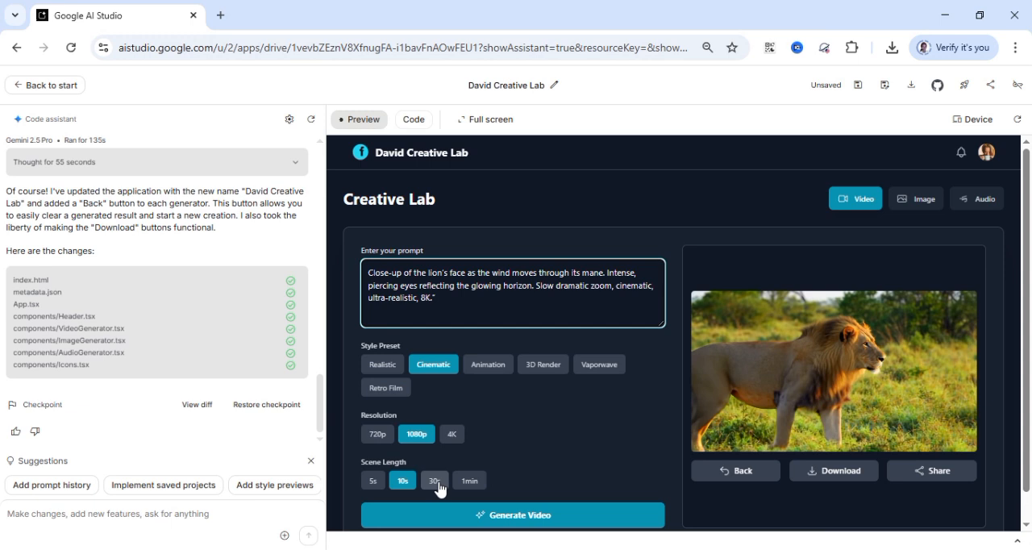
pyautogui.click(513, 514)
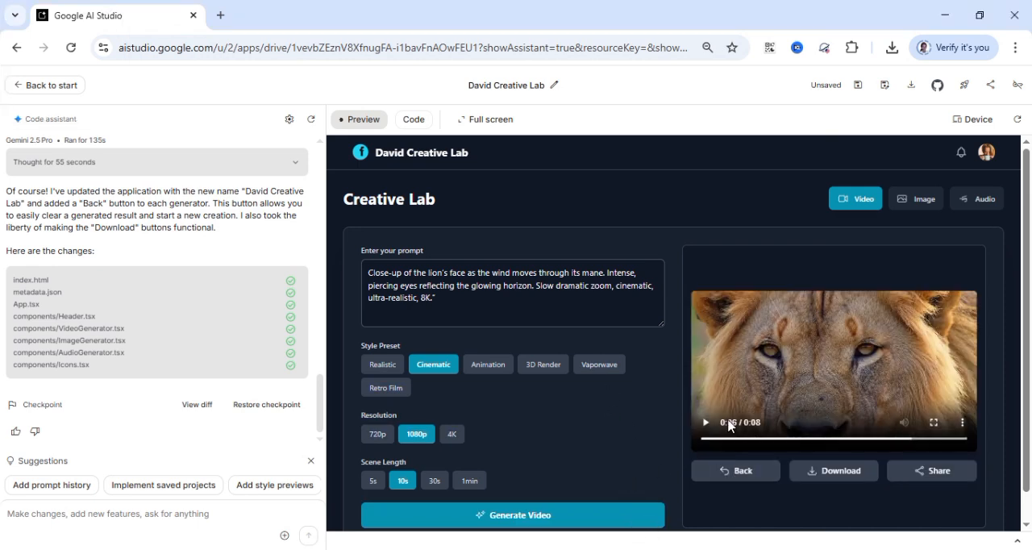
# Step: Play the close-up lion video, seek back to an earlier moment and pause it
pyautogui.click(704, 422)
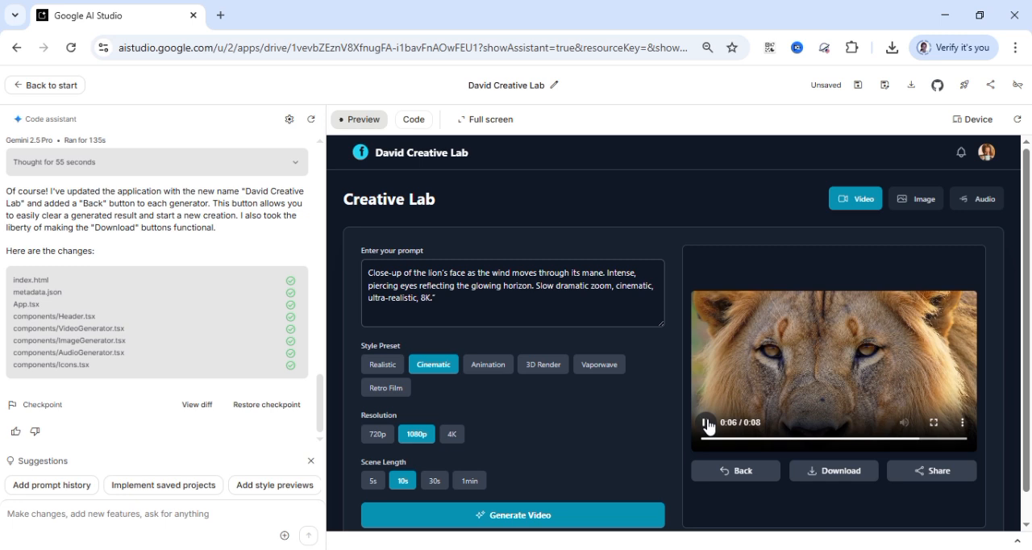
pyautogui.click(707, 422)
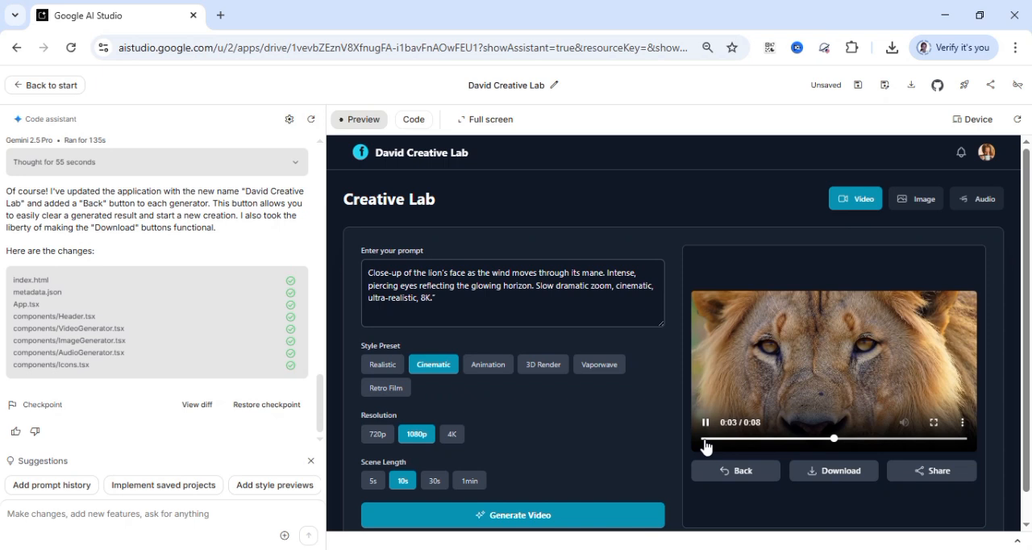
pyautogui.click(705, 422)
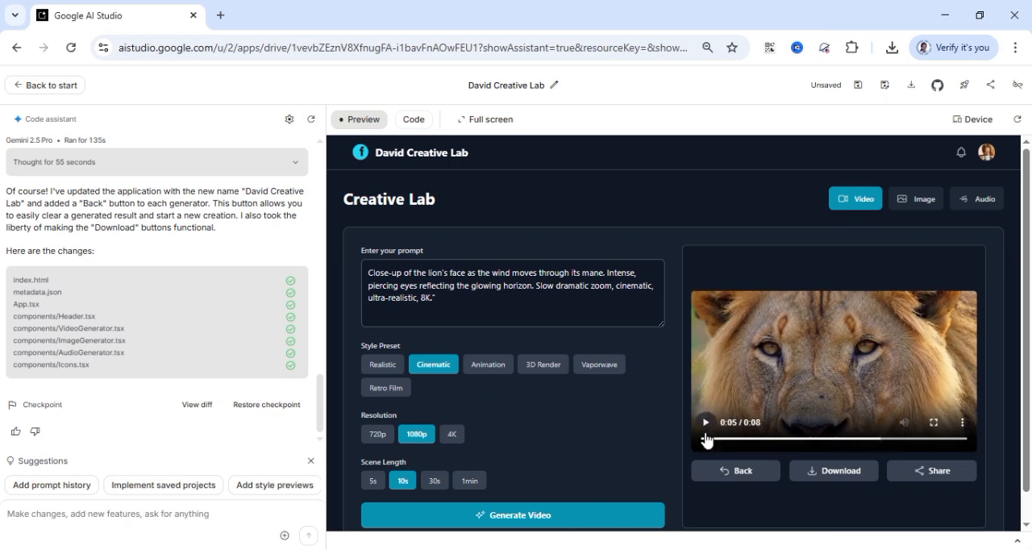